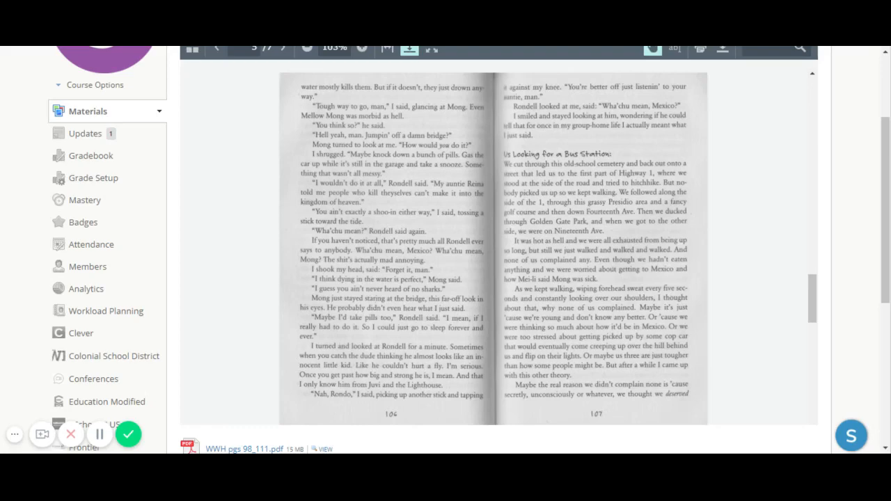
- Advance the viewer to page 6 of 7 of the scanned novel
left_click(283, 73)
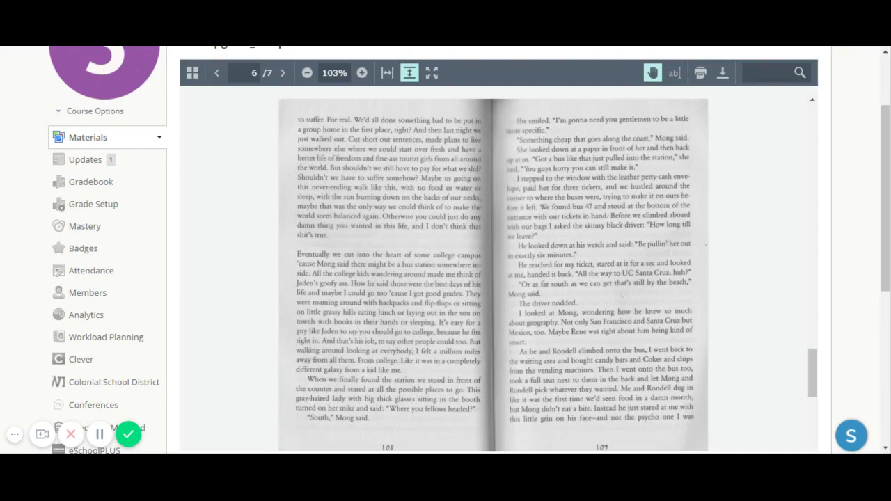
- Advance the viewer to the final page, 7 of 7
left_click(283, 73)
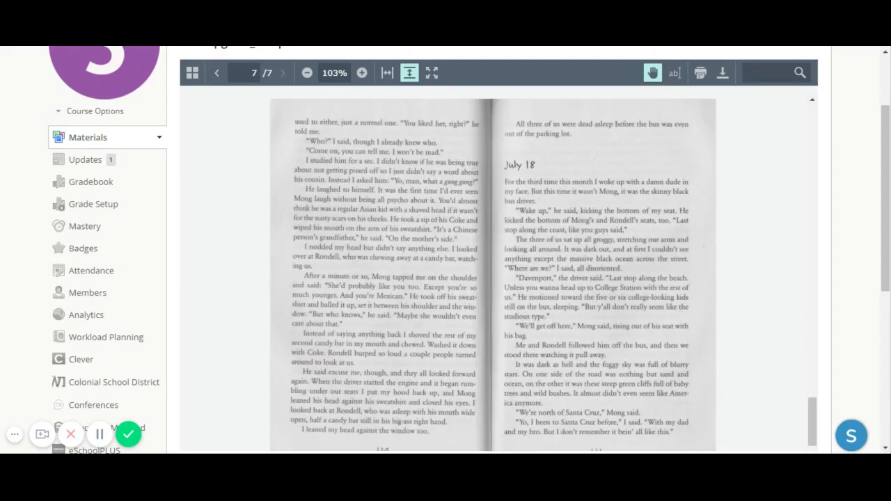